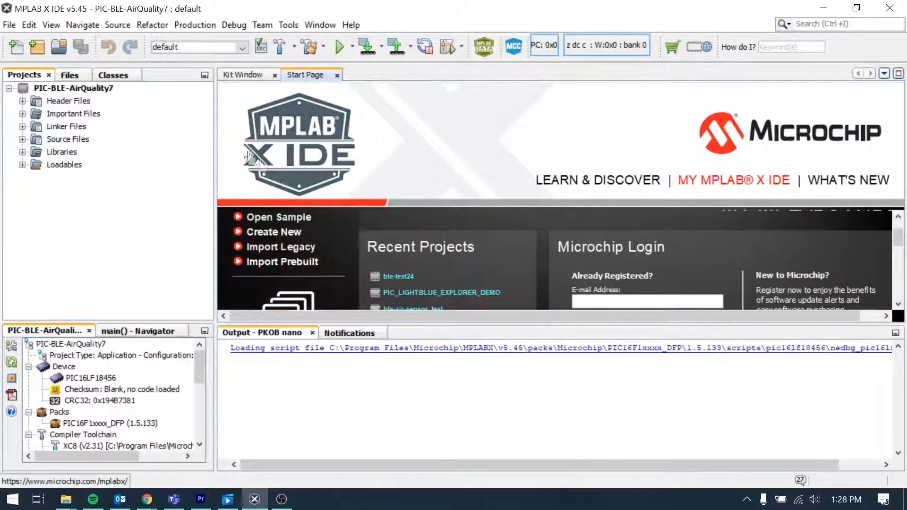
Step: Browse the Updates and Available Plugins lists in the plugin manager, then close it
left_click(288, 24)
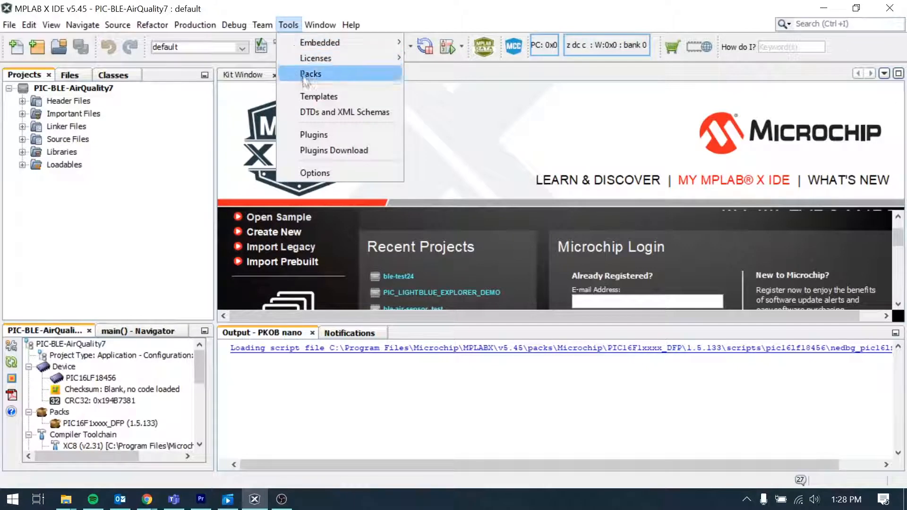
left_click(314, 135)
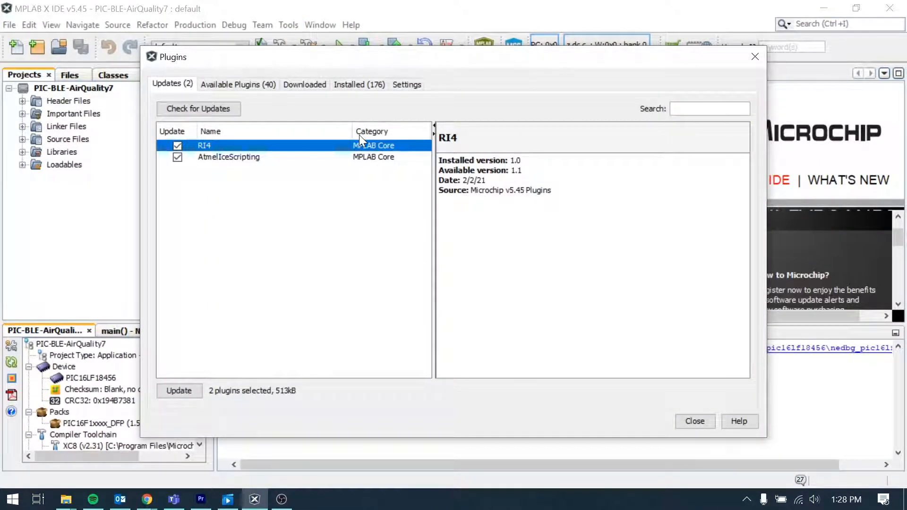
left_click(238, 84)
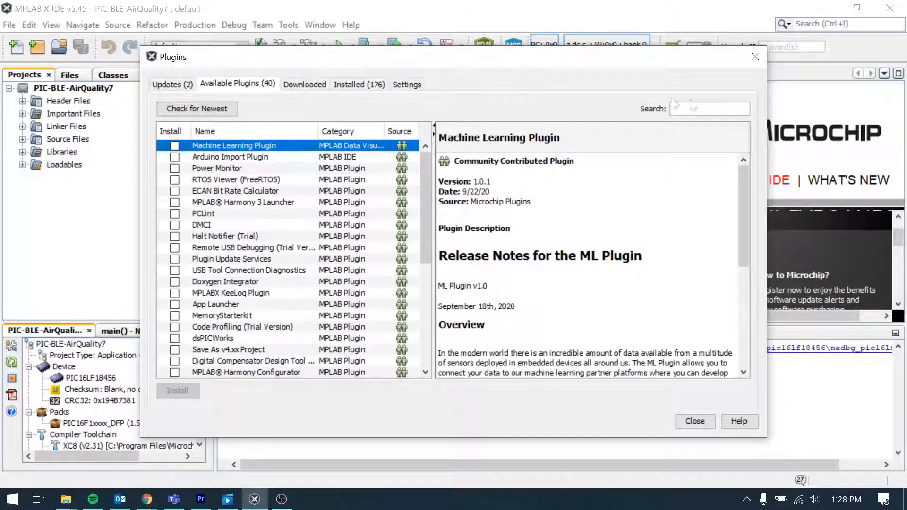
left_click(695, 421)
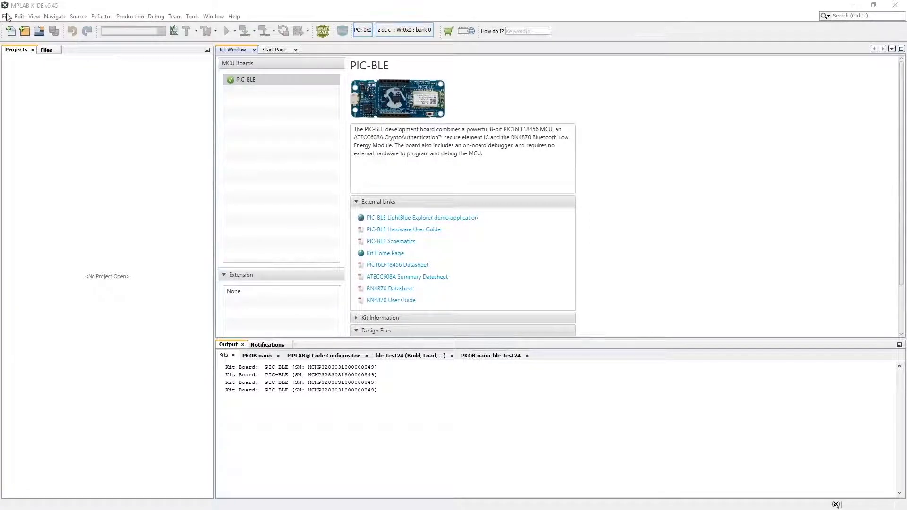
Step: Begin a new Microchip Embedded Standalone Project and advance to device selection
left_click(6, 16)
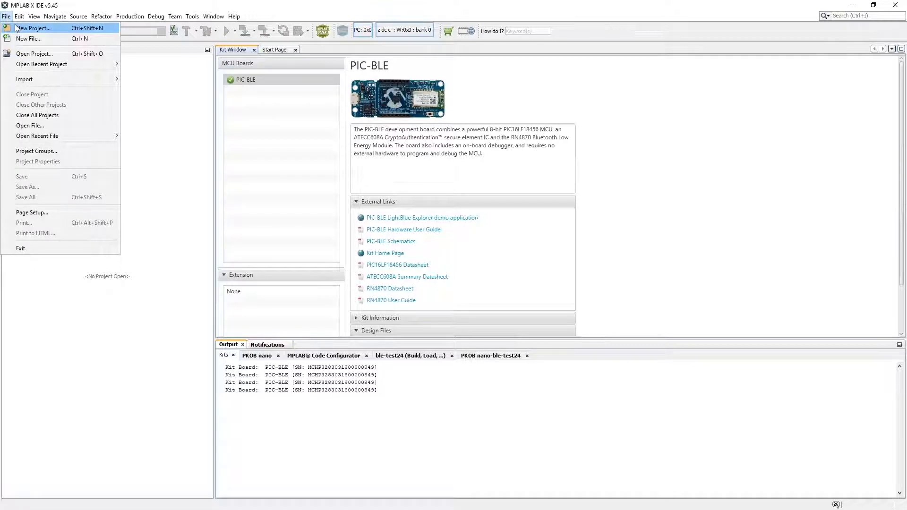
left_click(33, 28)
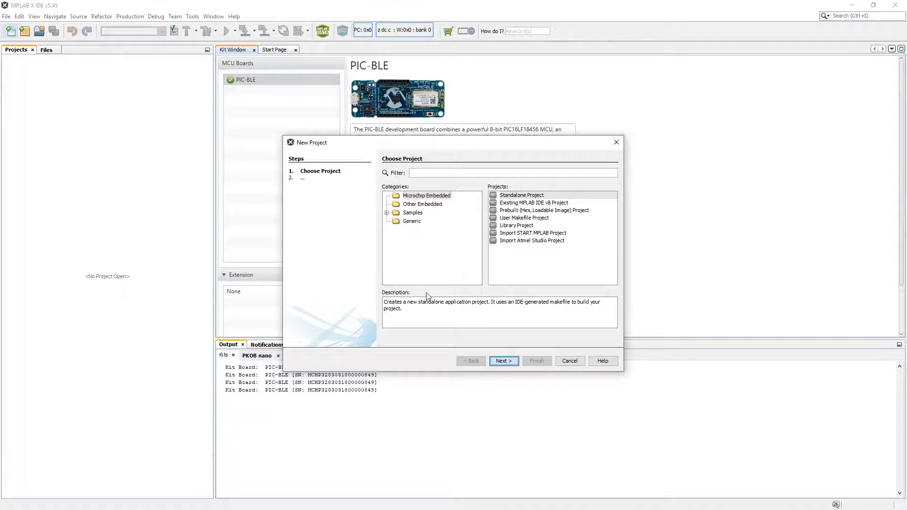
left_click(502, 361)
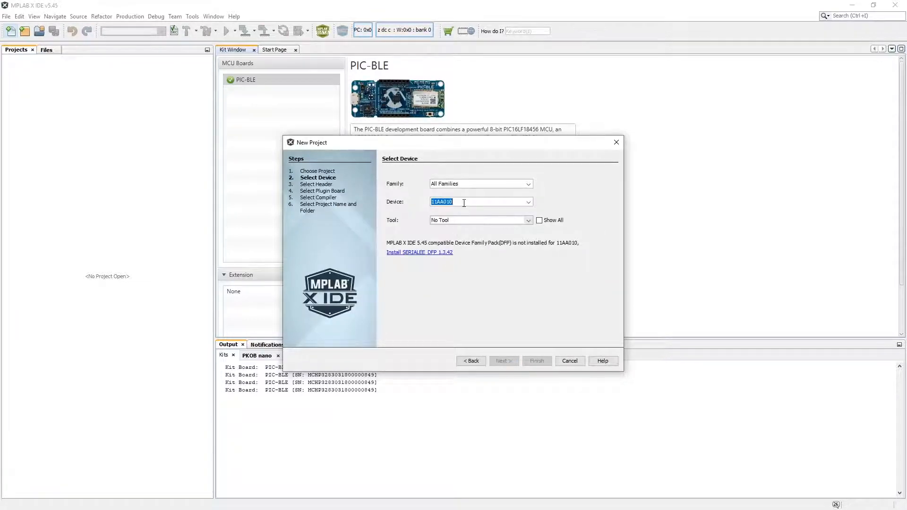
Step: Choose the PIC16LF18456 device and the connected PIC-BLE board as the tool
type("pic16lf1845")
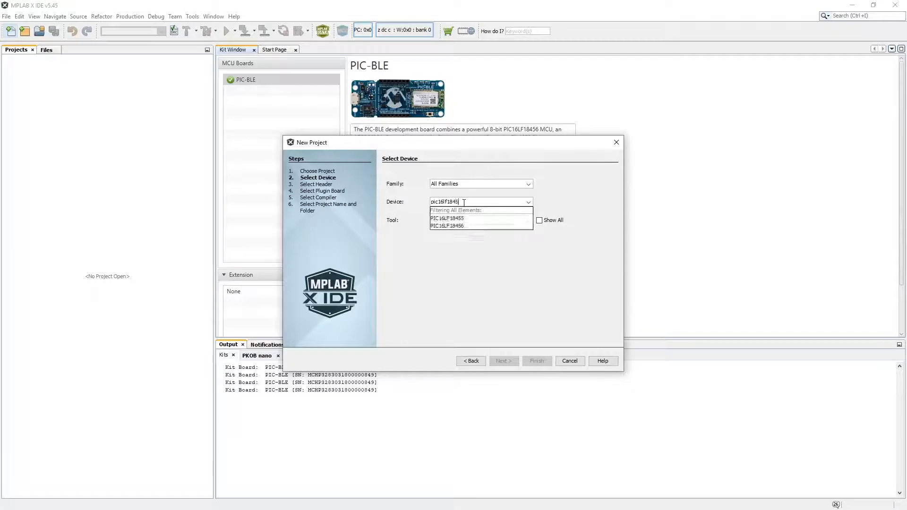
left_click(447, 225)
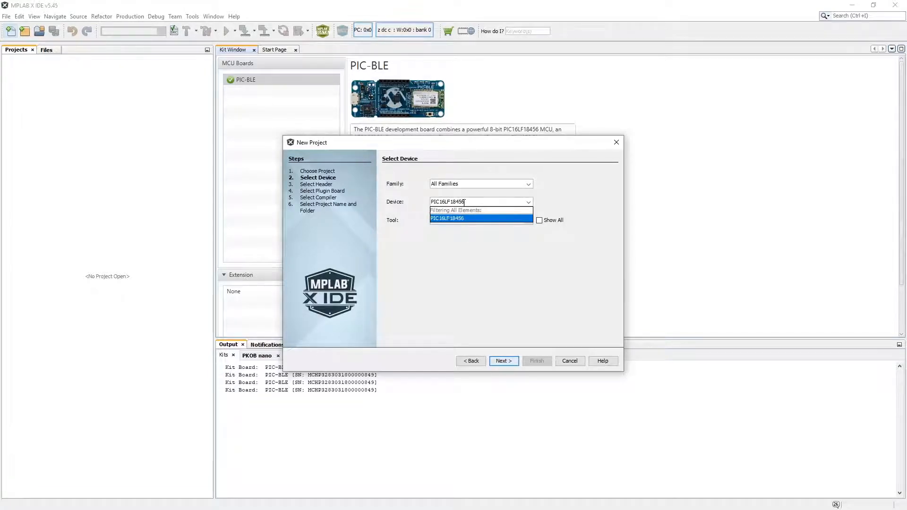
left_click(447, 219)
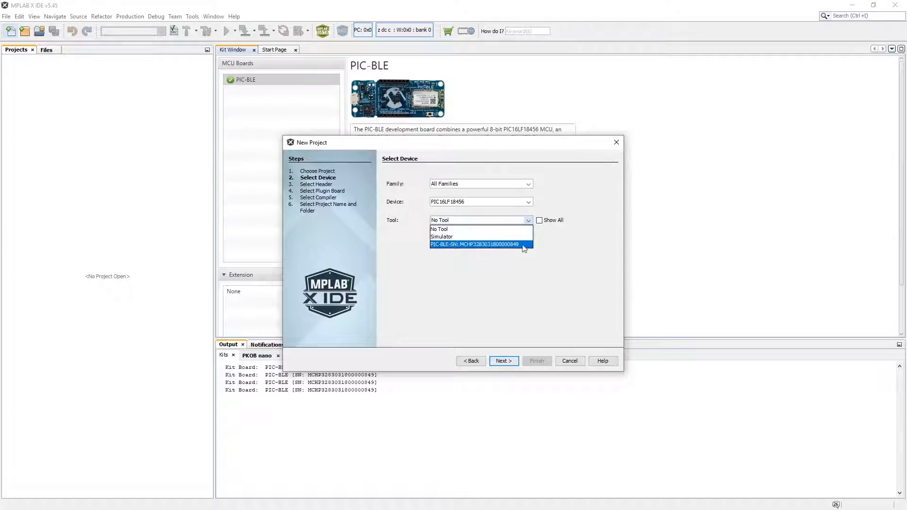
left_click(475, 244)
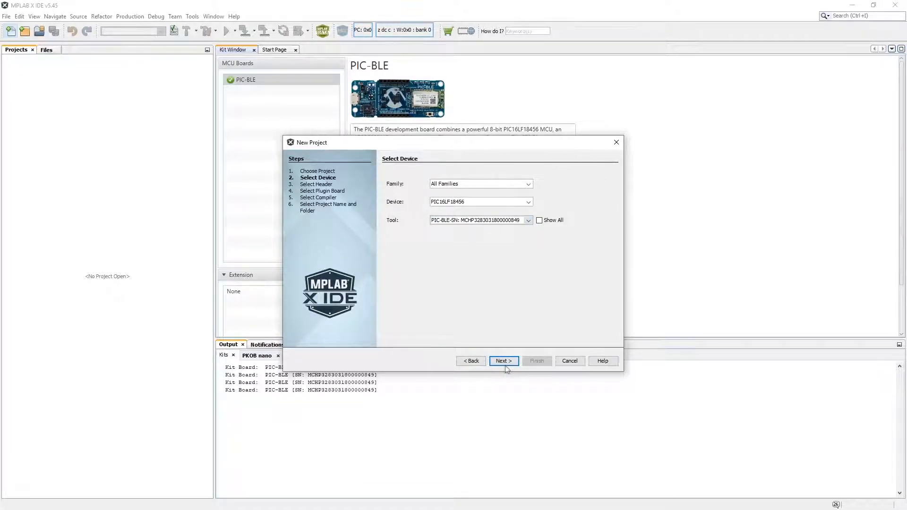
Step: Accept the XC8 compiler and finish creating the PIC-BLE-AirQuality7 project
left_click(503, 361)
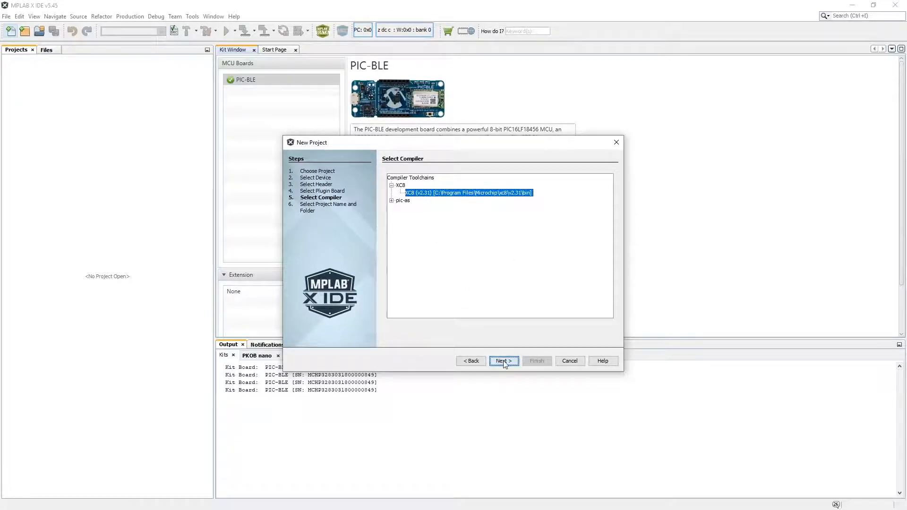
left_click(503, 362)
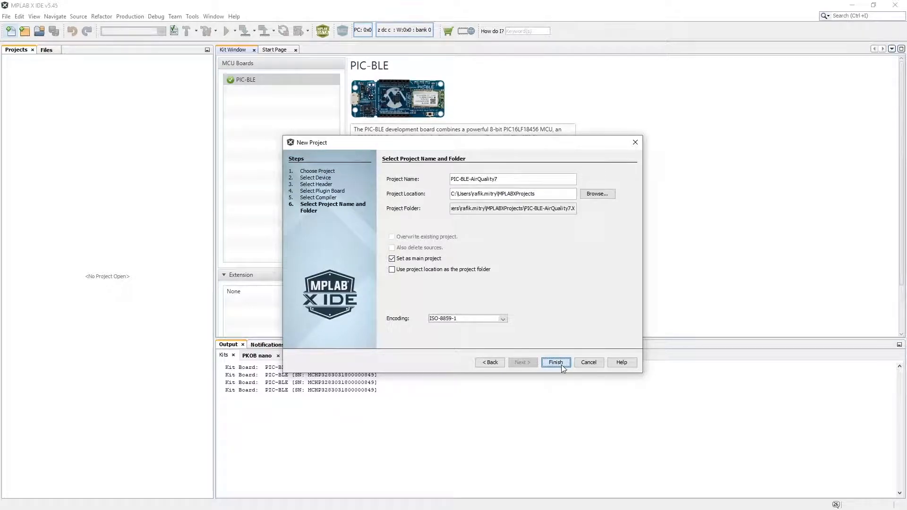
left_click(555, 362)
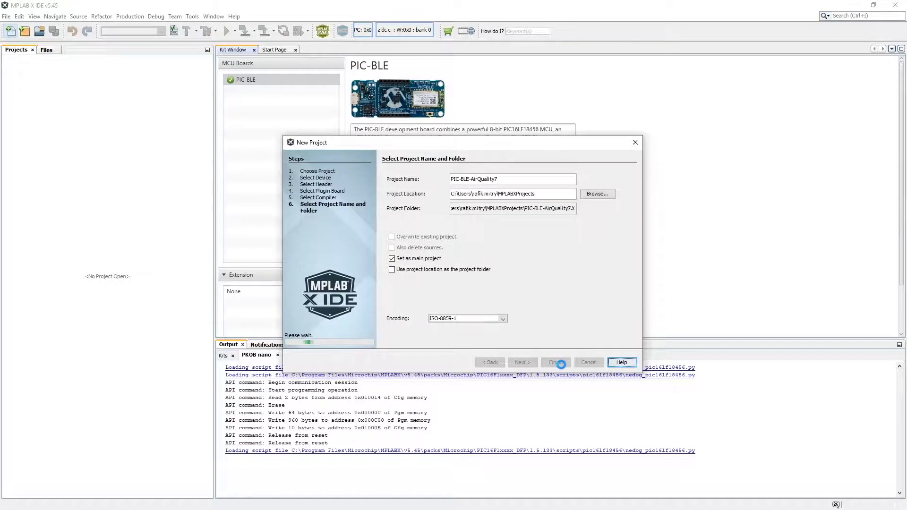
left_click(555, 362)
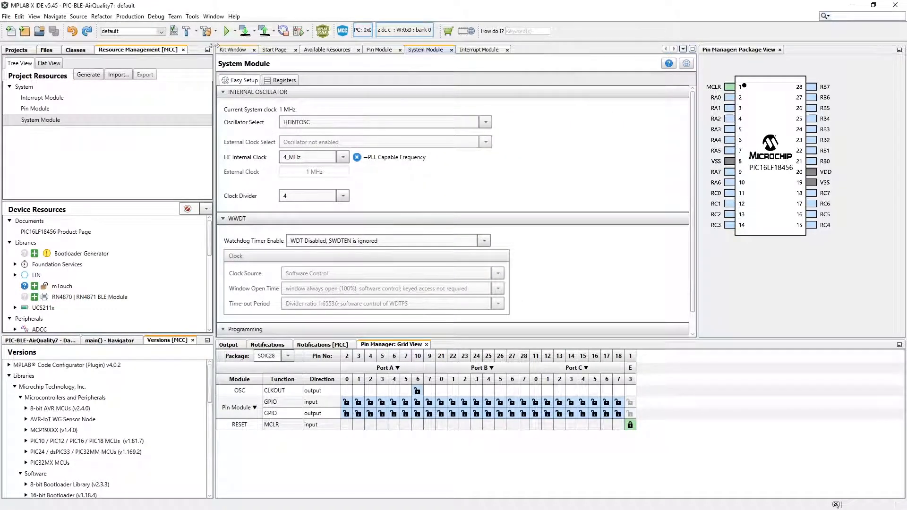
Step: Add EUSART2 with STDIO redirected to USART, plus the I2CSIMPLE foundation service on MSSP1
left_click(232, 49)
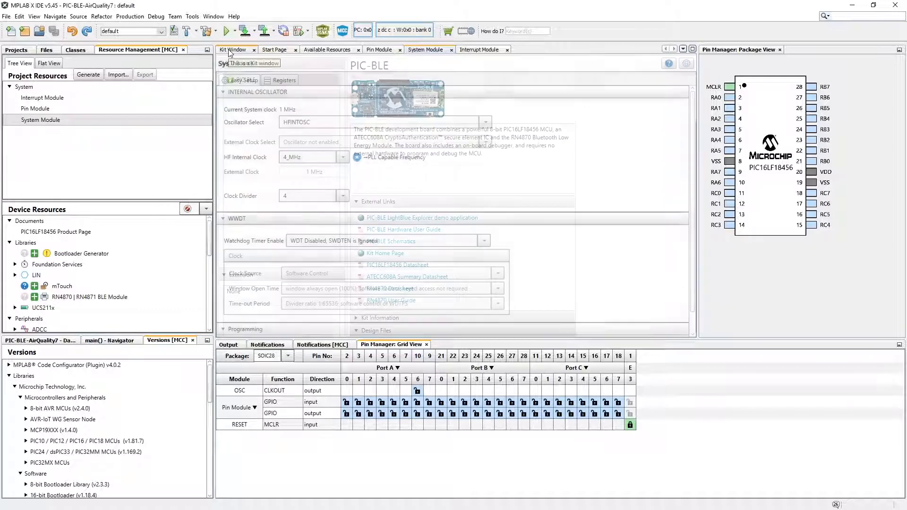
left_click(231, 49)
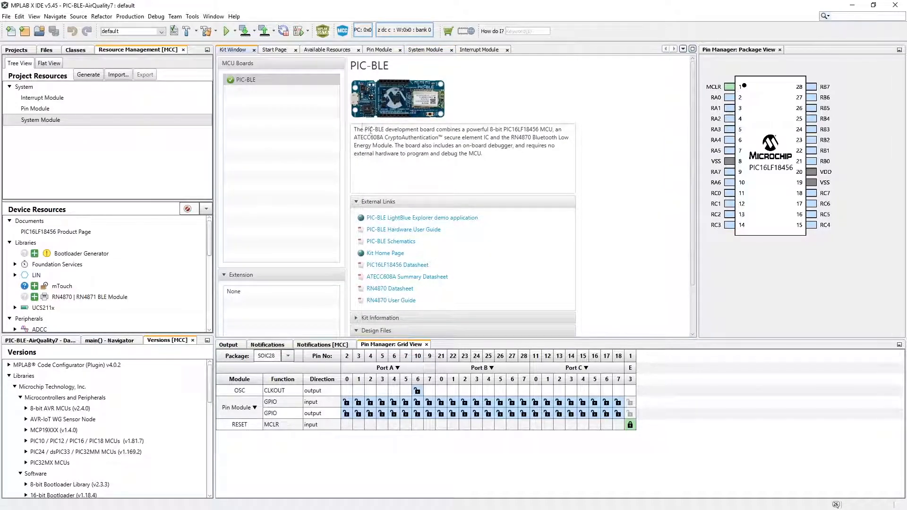
left_click(425, 49)
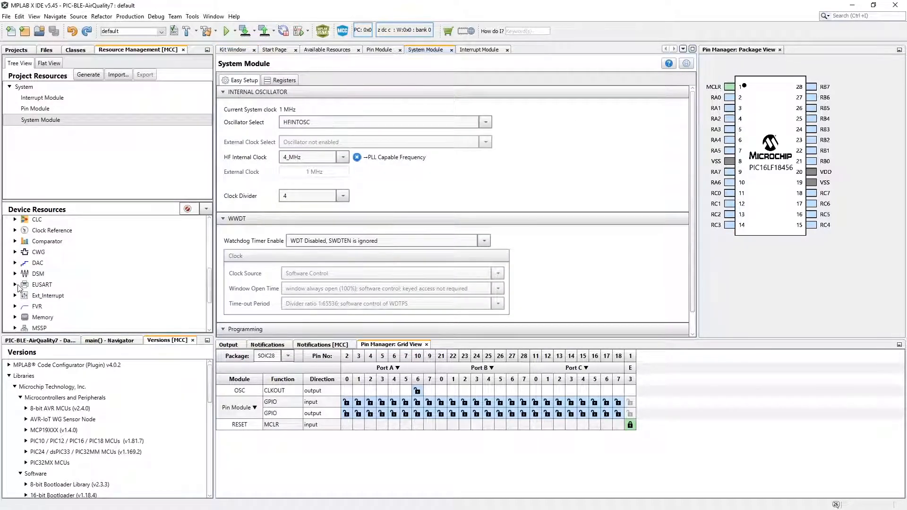
left_click(15, 284)
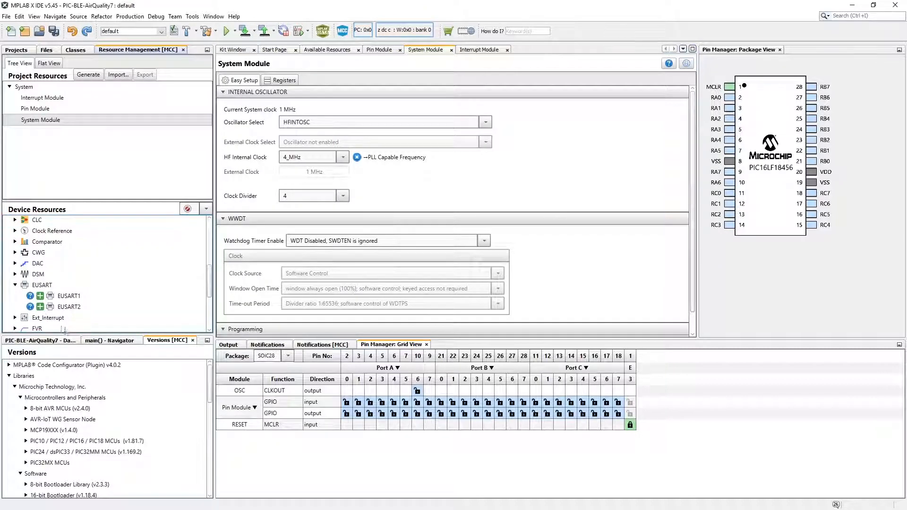
left_click(323, 344)
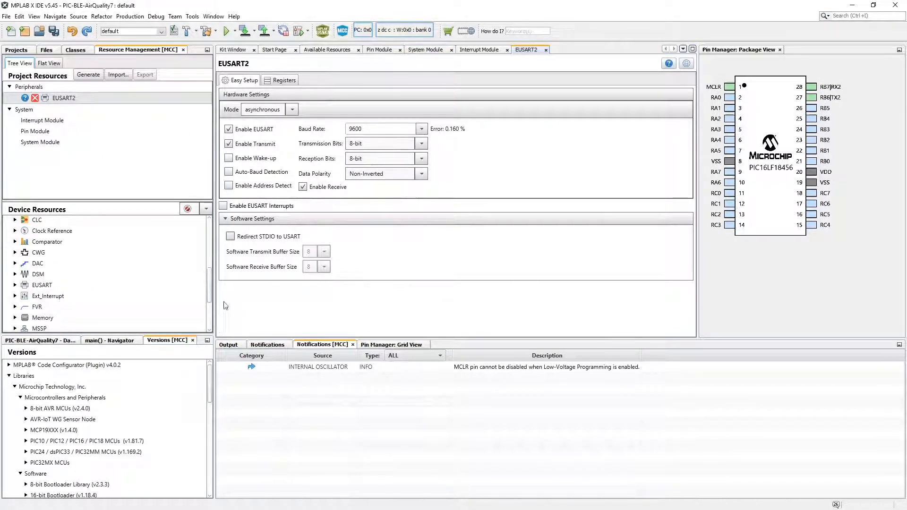
left_click(230, 236)
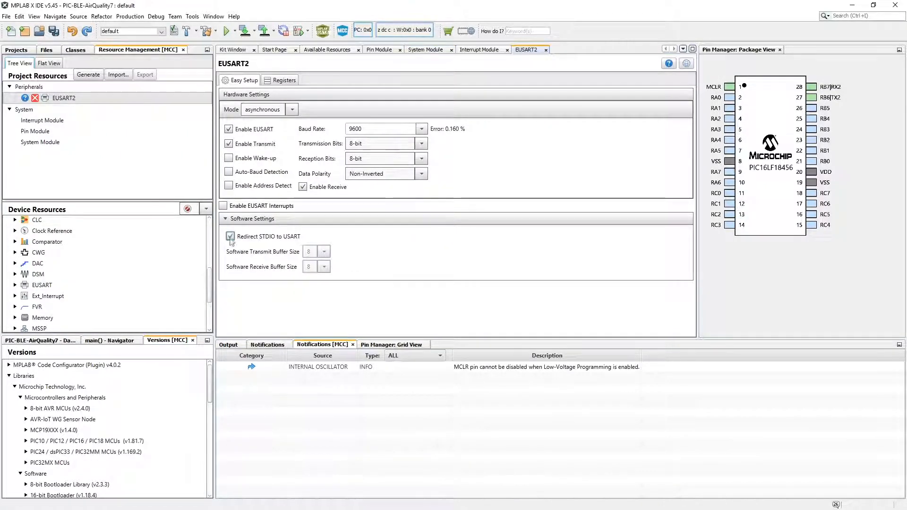
left_click(381, 49)
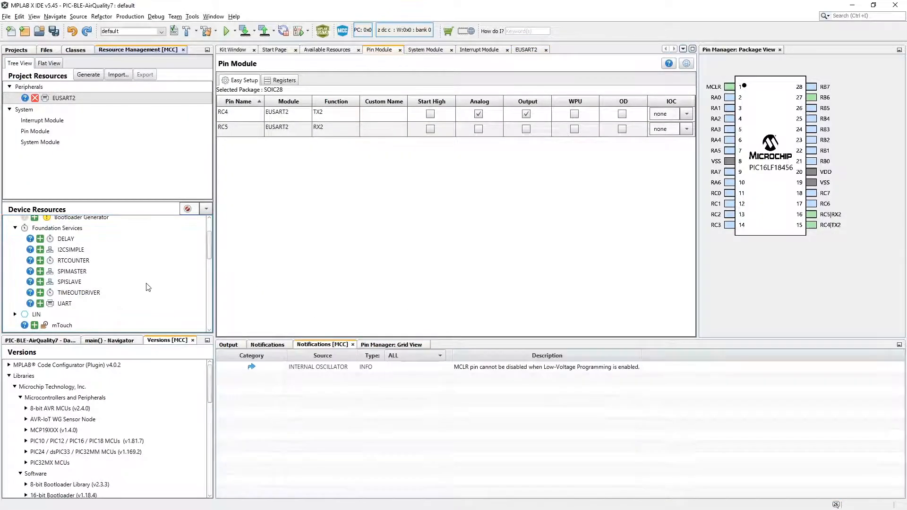
left_click(40, 250)
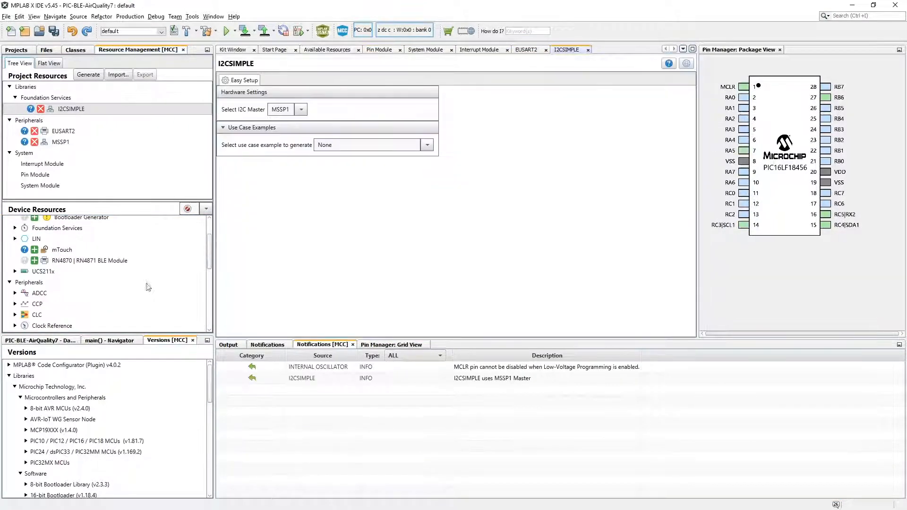
Step: Assign SCL1 to RB1, SDA1 to RB2 and TX2 to RC4, then generate the code
left_click(379, 49)
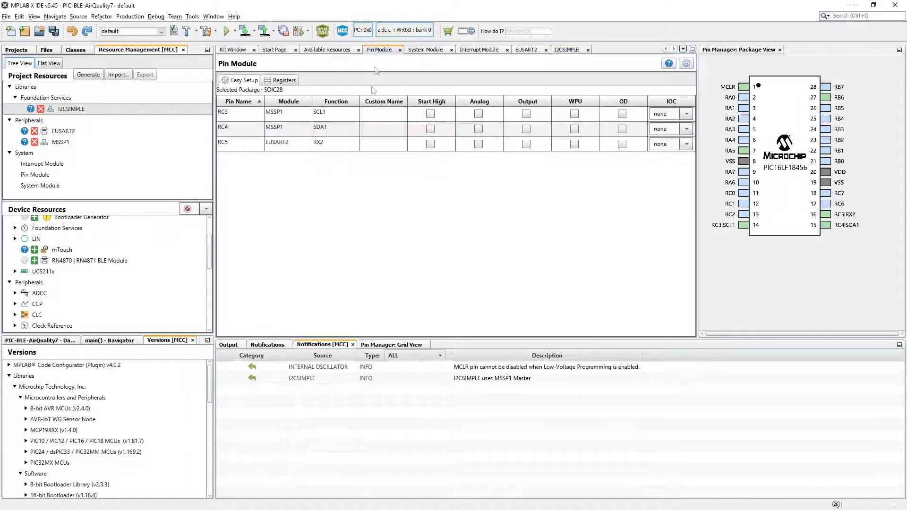
left_click(391, 345)
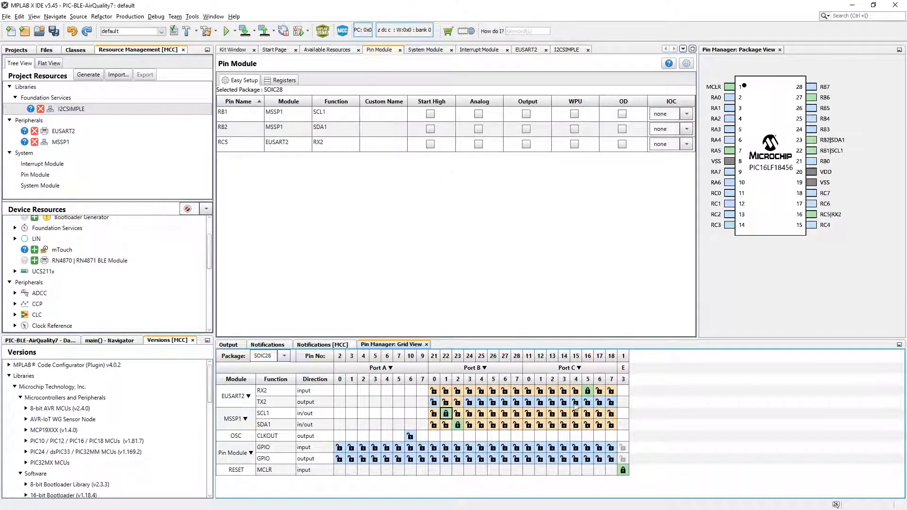
left_click(576, 401)
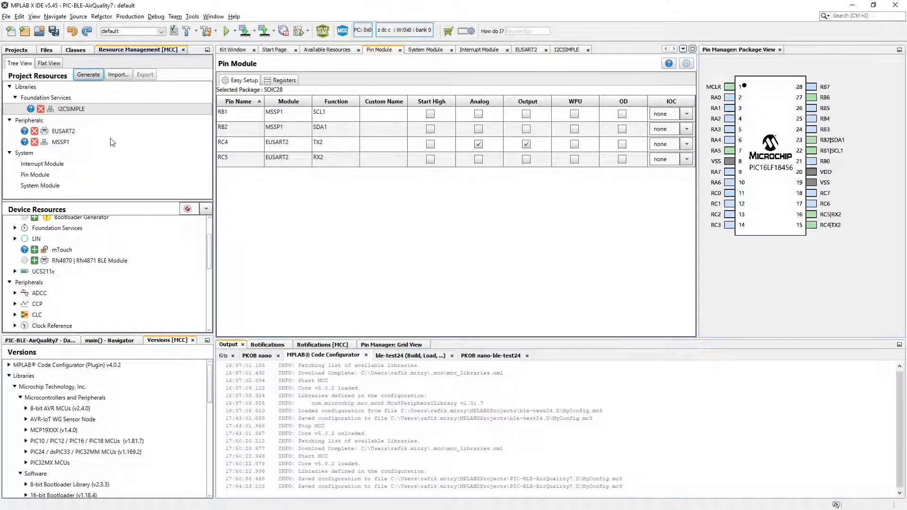
left_click(88, 75)
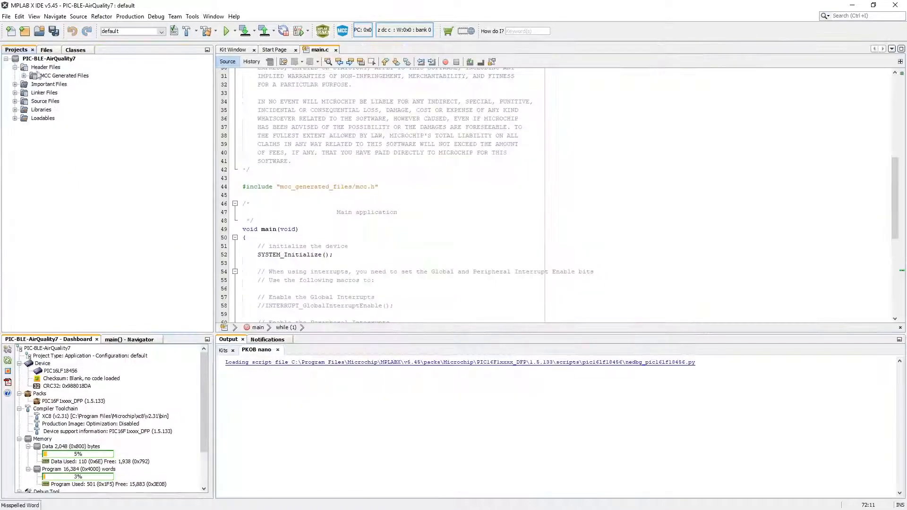
Step: Bring up the context menu on the project's Header Files folder
right_click(45, 67)
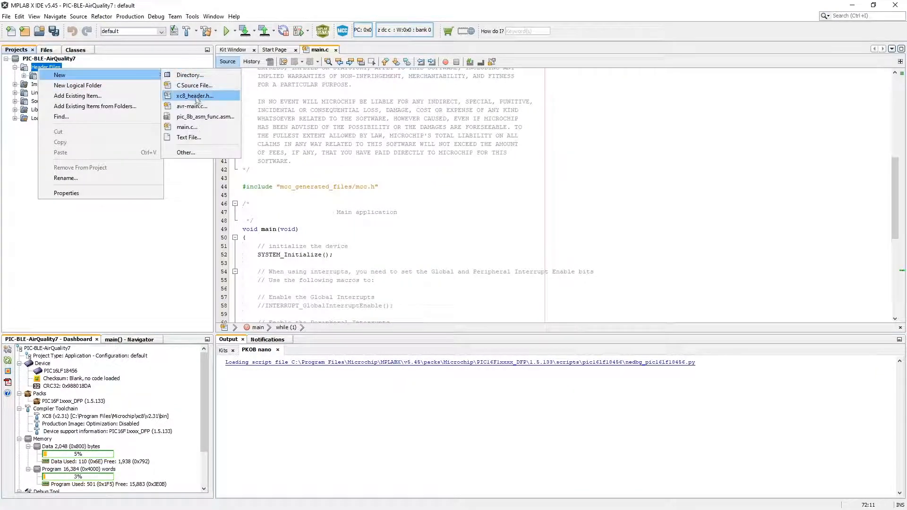
Step: Create the MiCSVZ89TE_sensor.h header from the xc8_header template
left_click(194, 95)
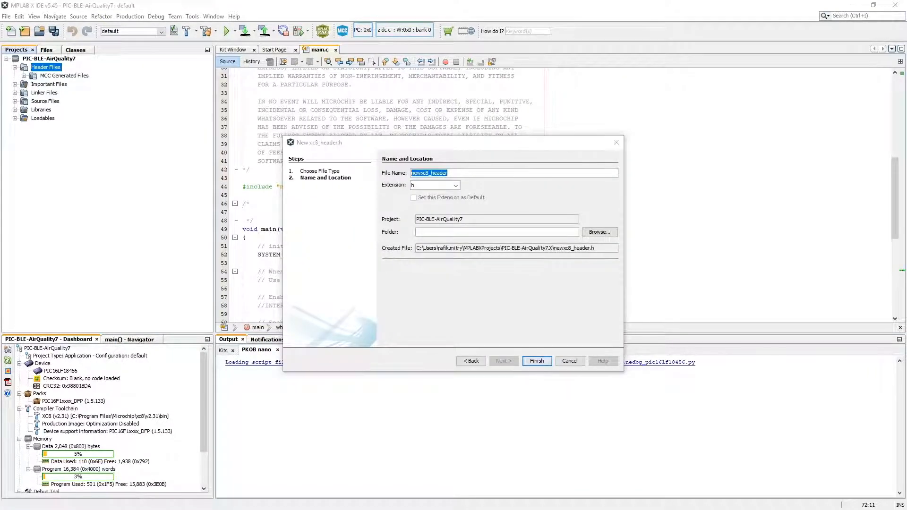
type("MiCSVZ89TE_sensor")
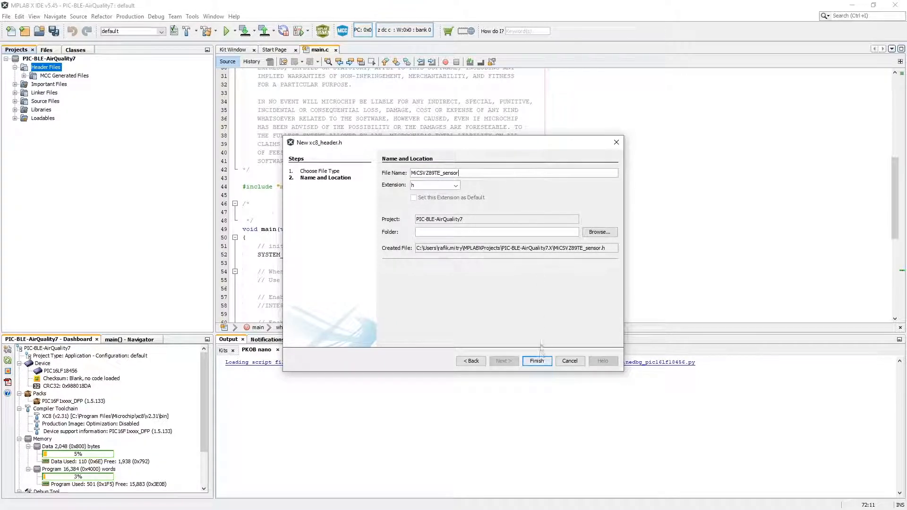
left_click(536, 360)
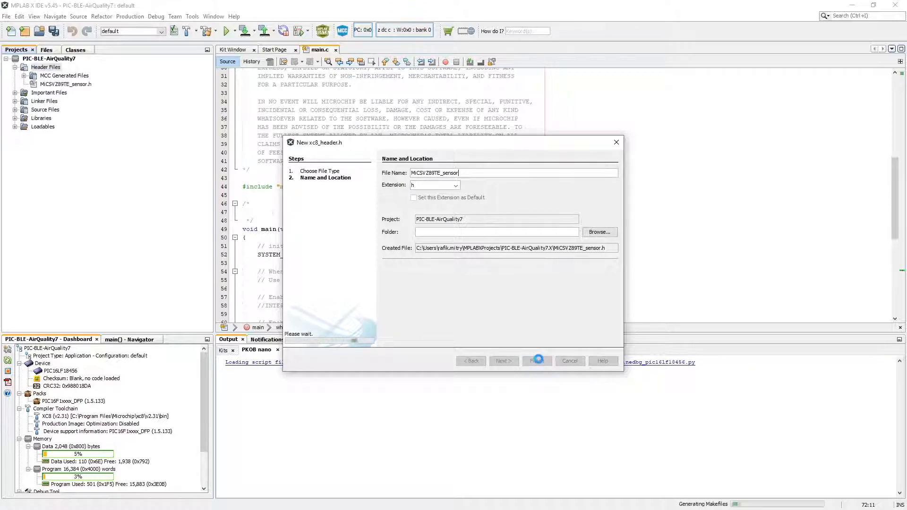
left_click(536, 361)
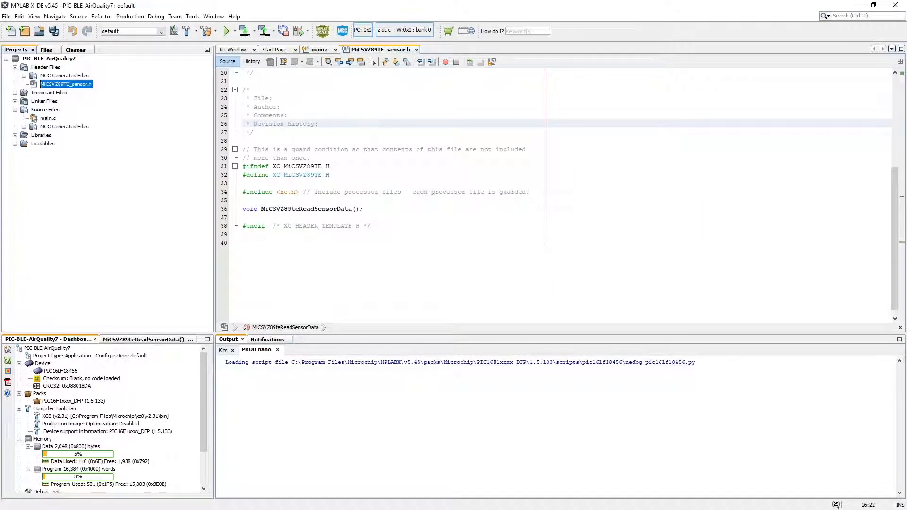
left_click(46, 109)
type("MiCSVZ89TE_sensor")
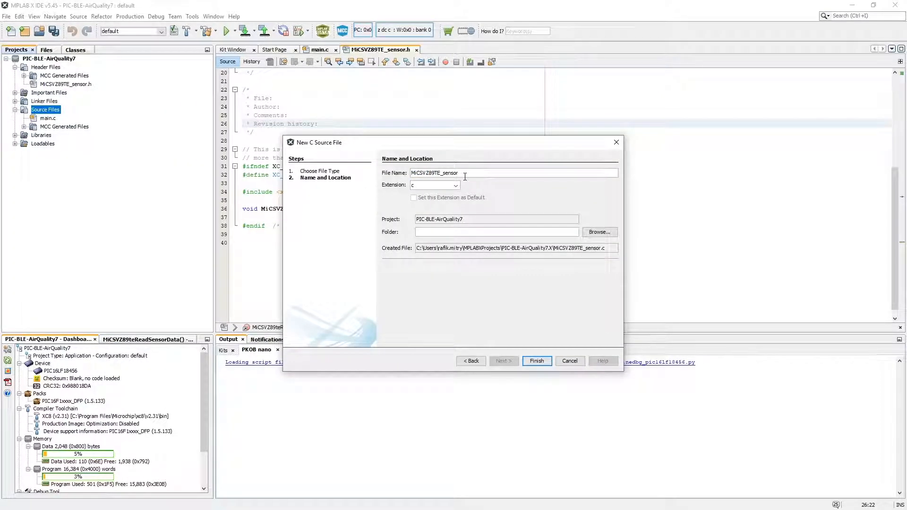
Step: Create MiCSVZ89TE_sensor.c including "MiCSVZ89TE_sensor.h" and begin an mcc_generated_files include
left_click(535, 361)
type("#include")
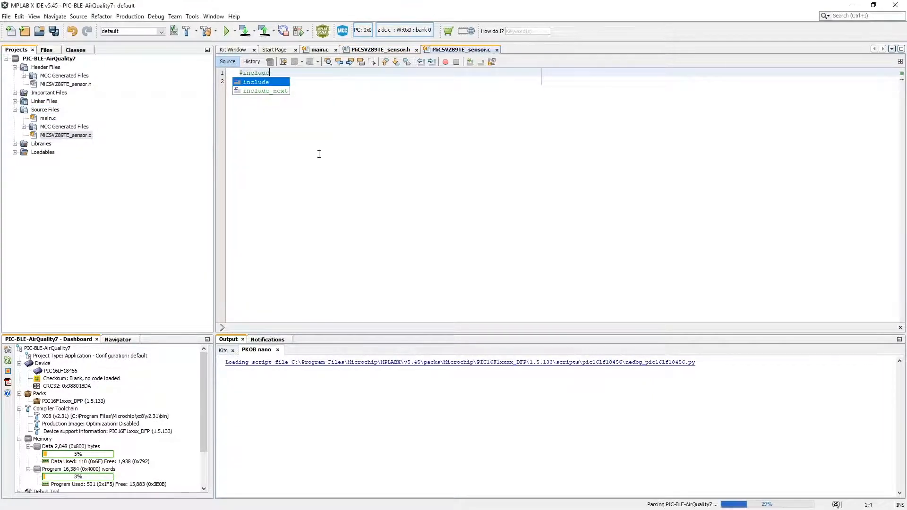
type("\"MiCSVZ89TE_sensor.h\"")
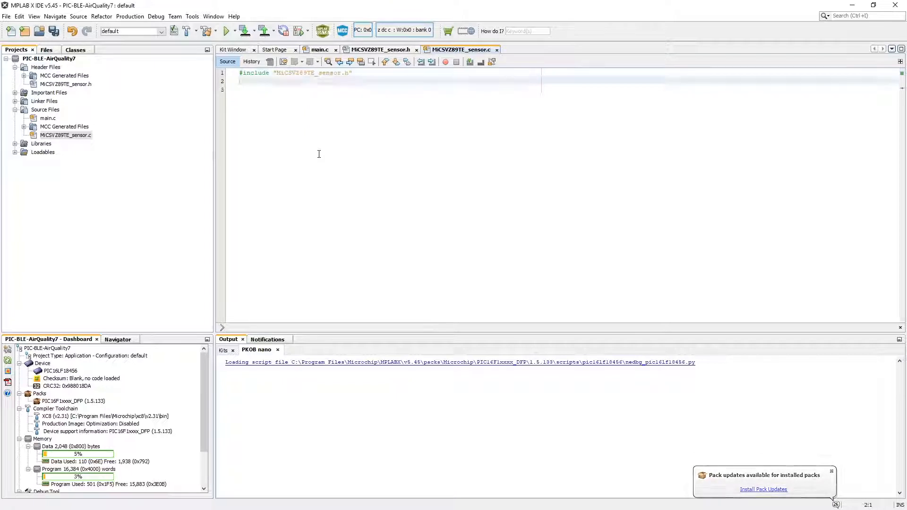
type("#include")
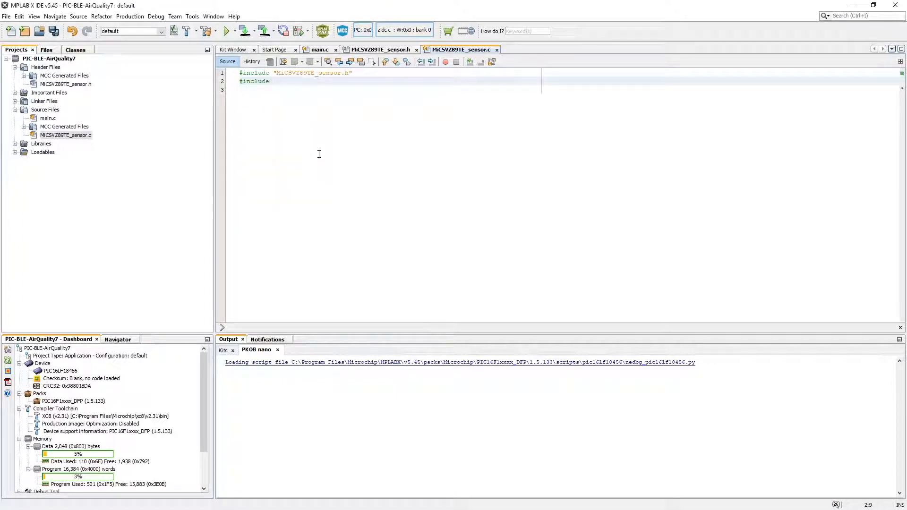
type("\"mcc_generated_files/")
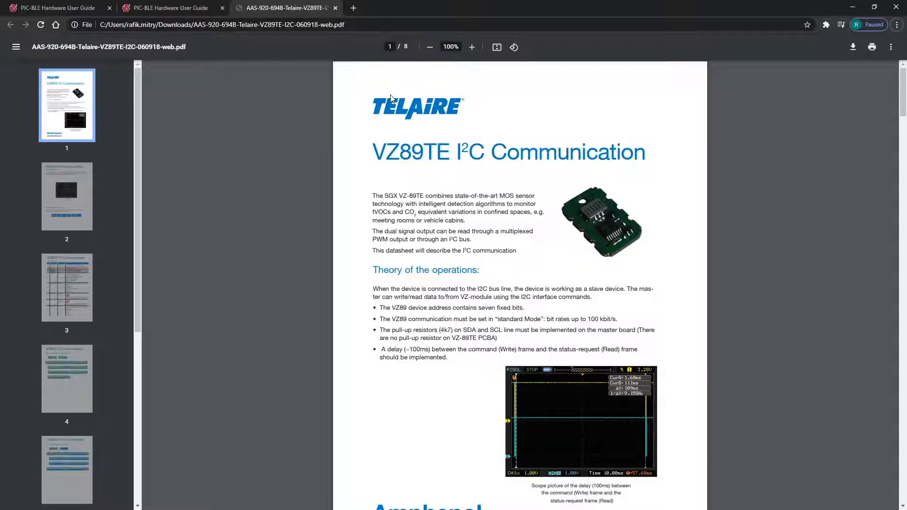
Step: Scroll through the datasheet's device addressing and command frame sections
scroll("down", 3)
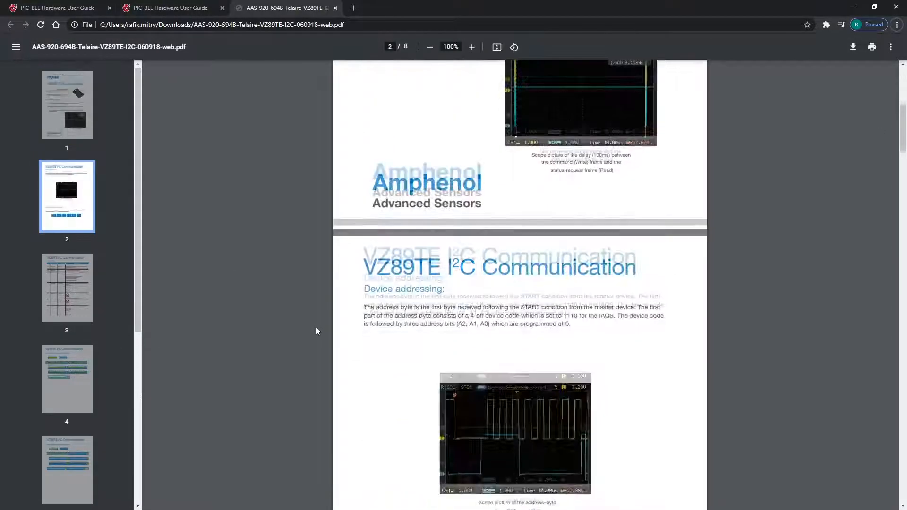
scroll("down", 3)
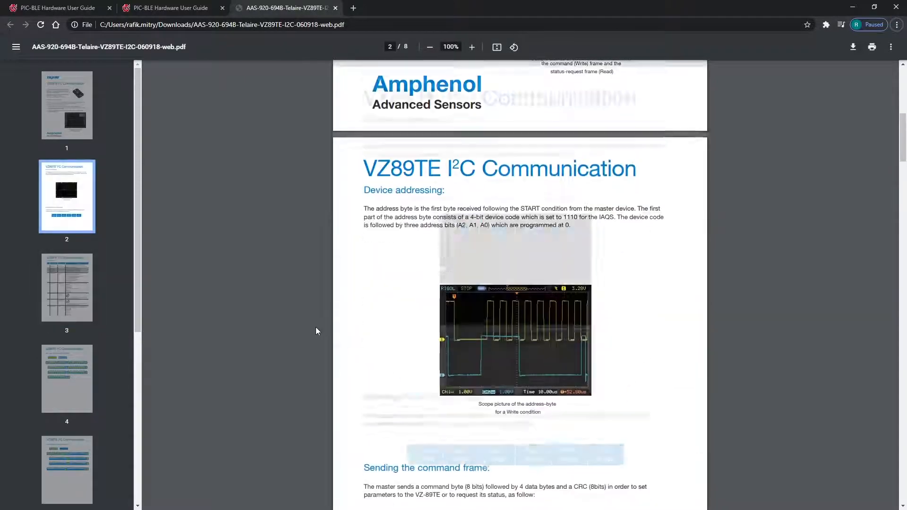
scroll("down", 3)
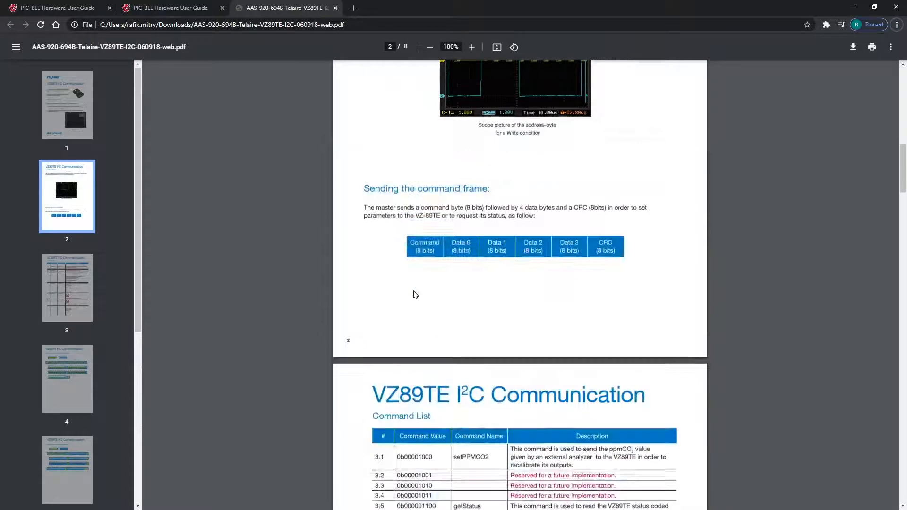
scroll("down", 3)
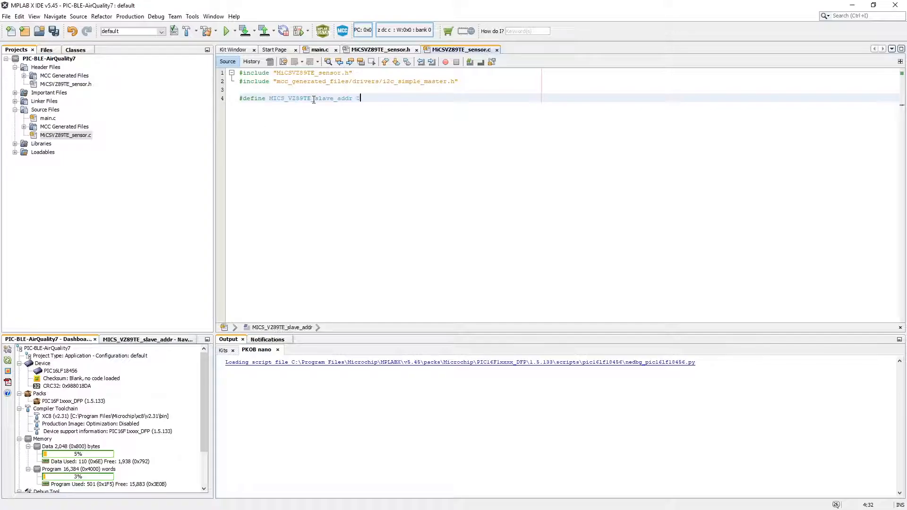
Step: Type the 0b111 slave address bits and select a line in the datasheet command list
type("0b111")
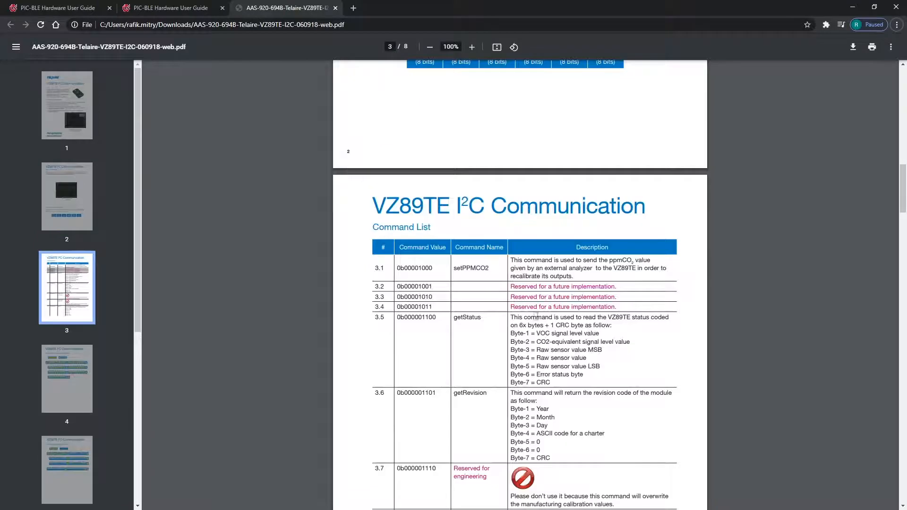
left_click_drag(515, 317, 648, 317)
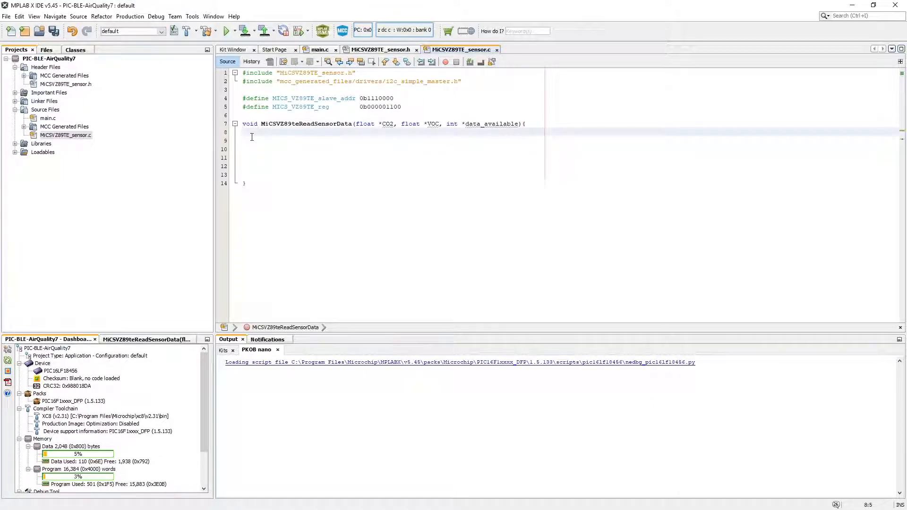
Step: Declare uint8_t data[7], read the 7-byte block over I2C, and start the threshold and CO2 logic
type("uint8_t data")
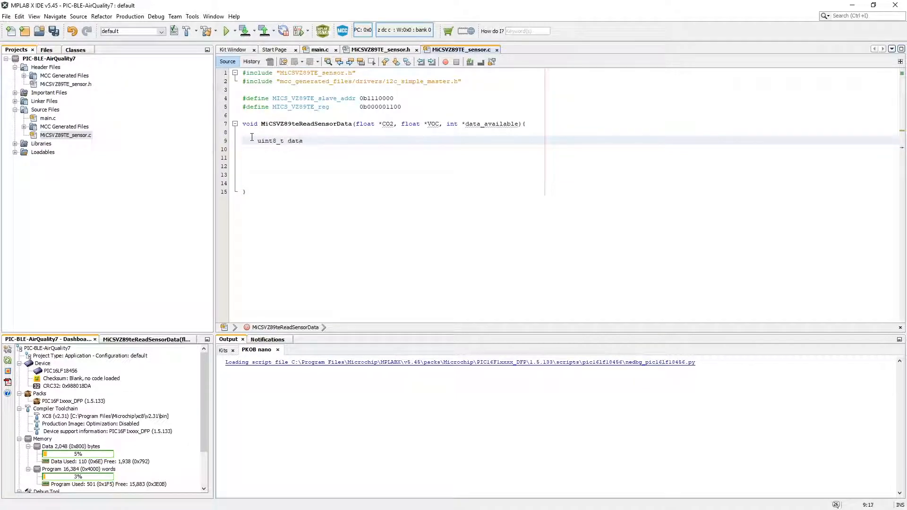
type("[7];")
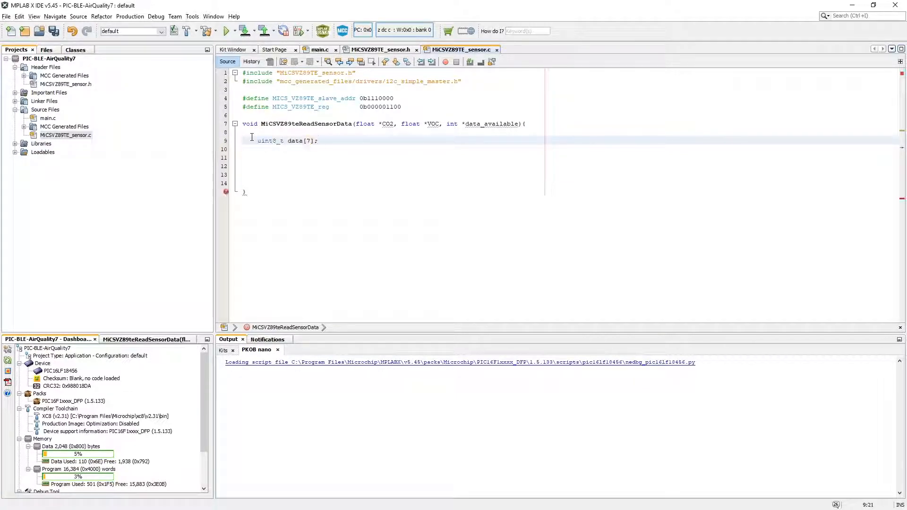
type("i2")
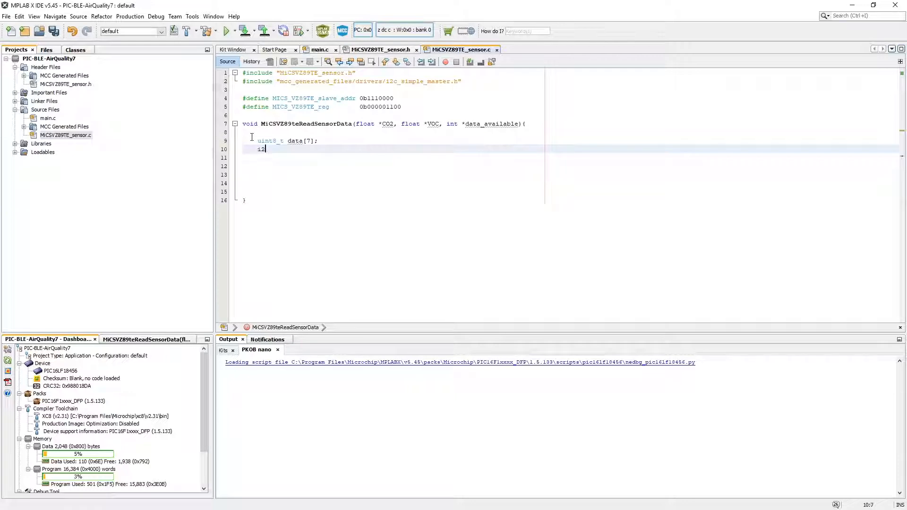
type("c_readData")
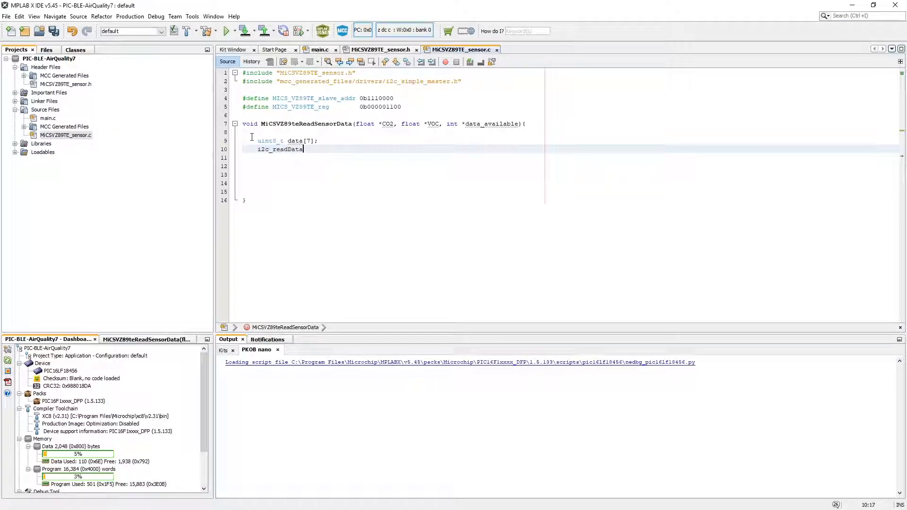
type("Block(M")
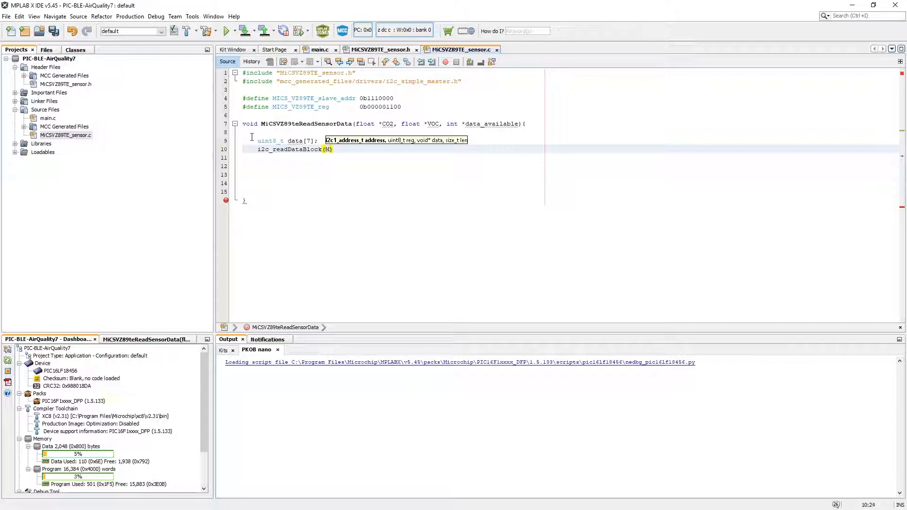
type("MICS_VZ89TE_reg,data,7")
type("*CO2 = (data[1] - 13)")
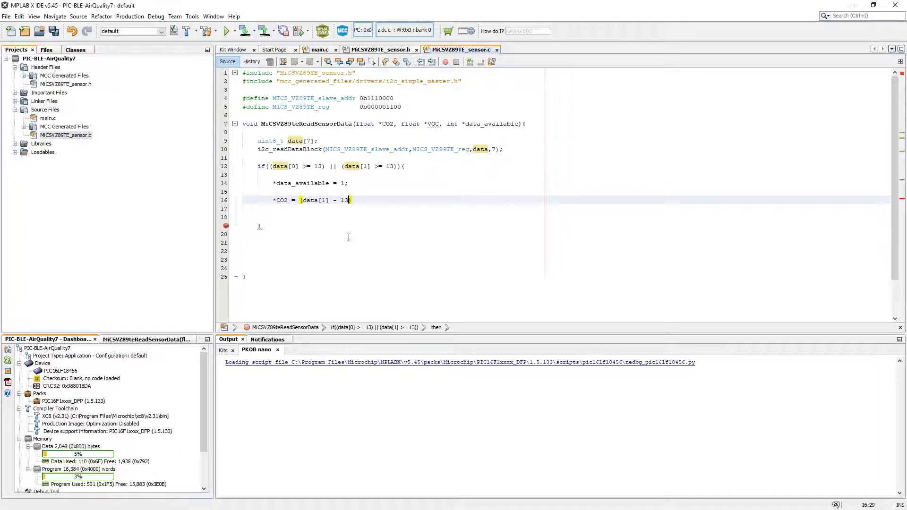
left_click(319, 49)
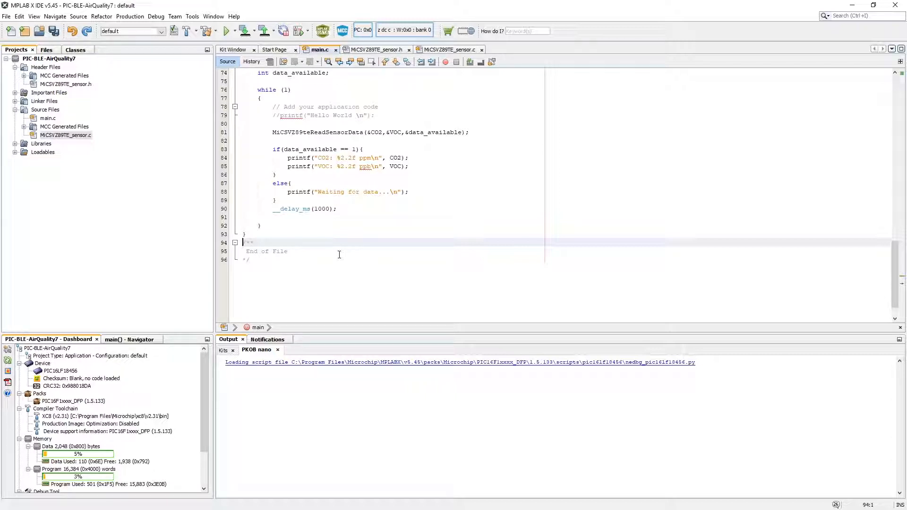
mouse_move(207, 31)
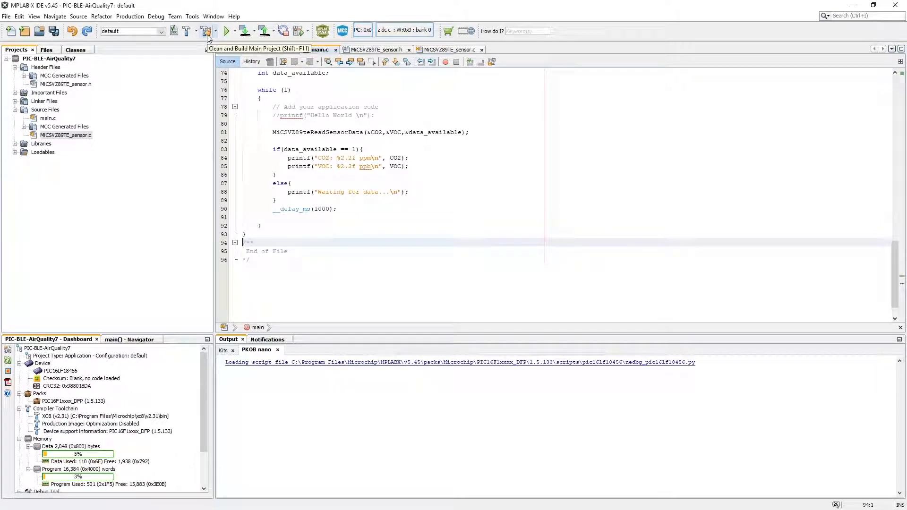
Step: Clean and rebuild the whole project
left_click(245, 30)
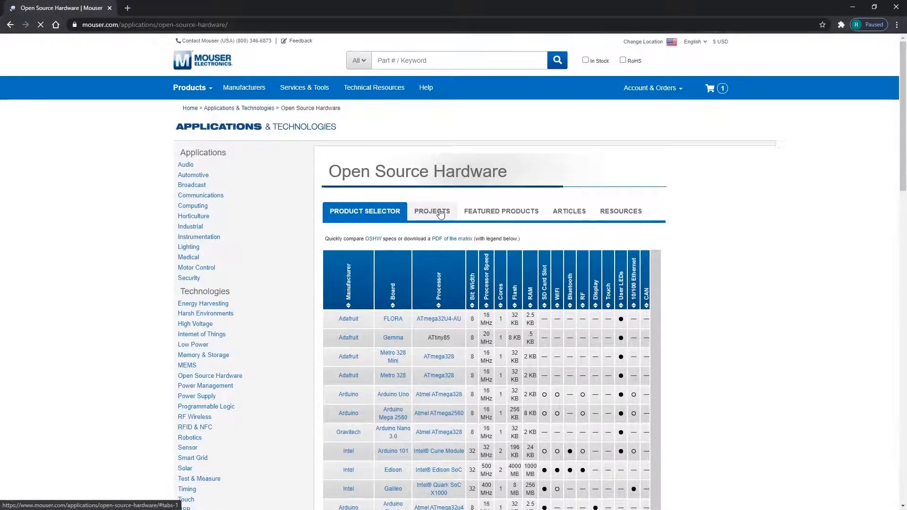
Step: Show Mouser's open source hardware projects and open the indoor air quality monitor article
left_click(433, 210)
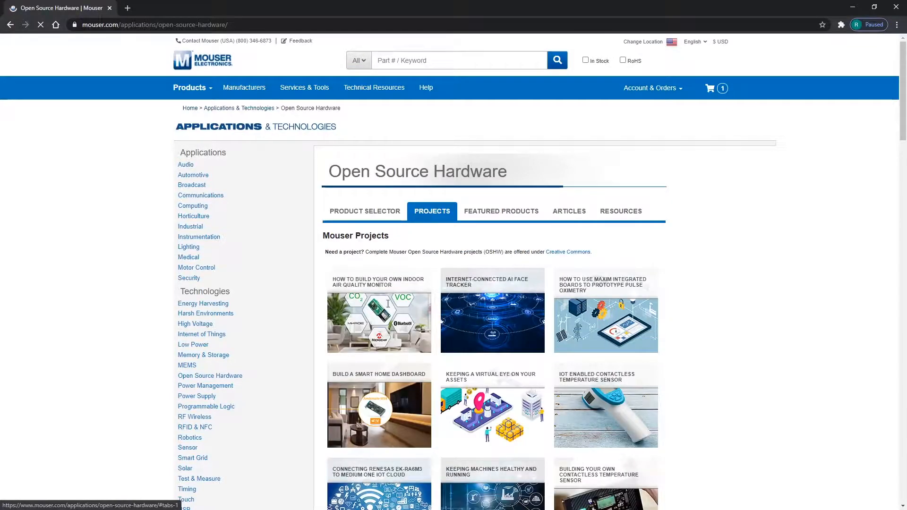
mouse_move(374, 321)
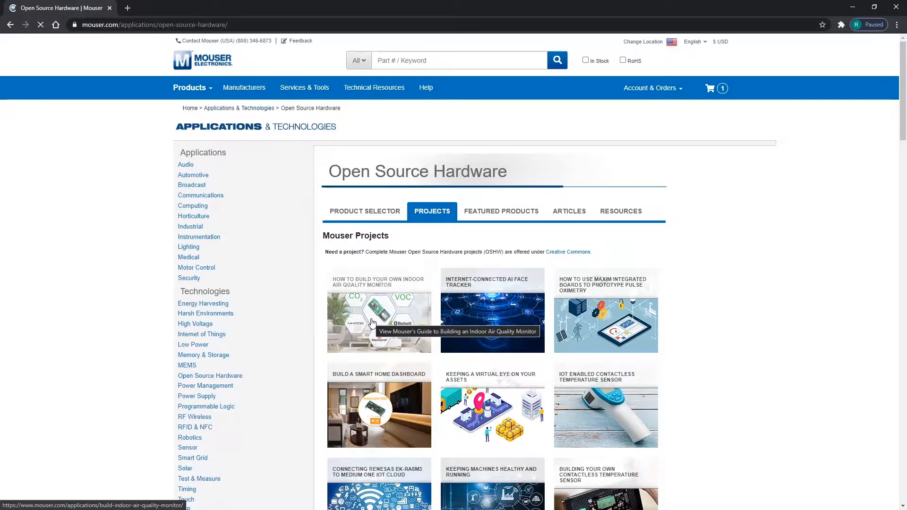
left_click(379, 322)
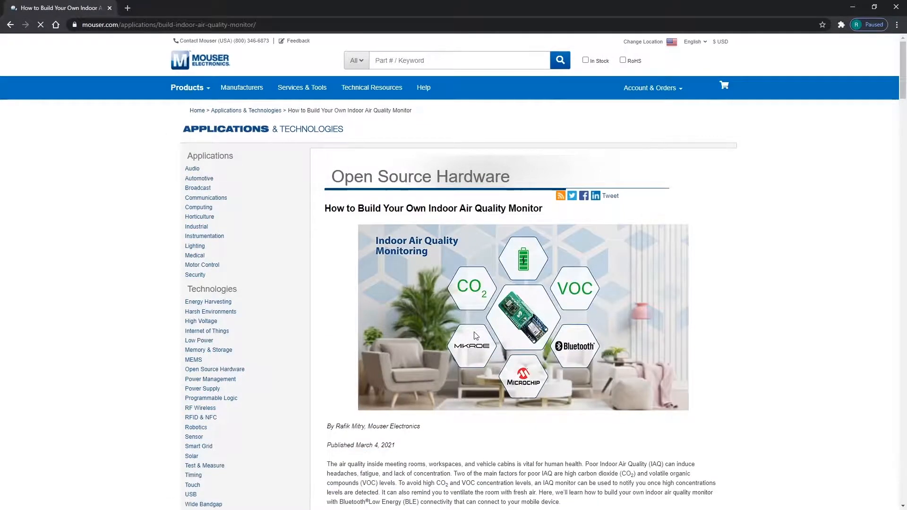